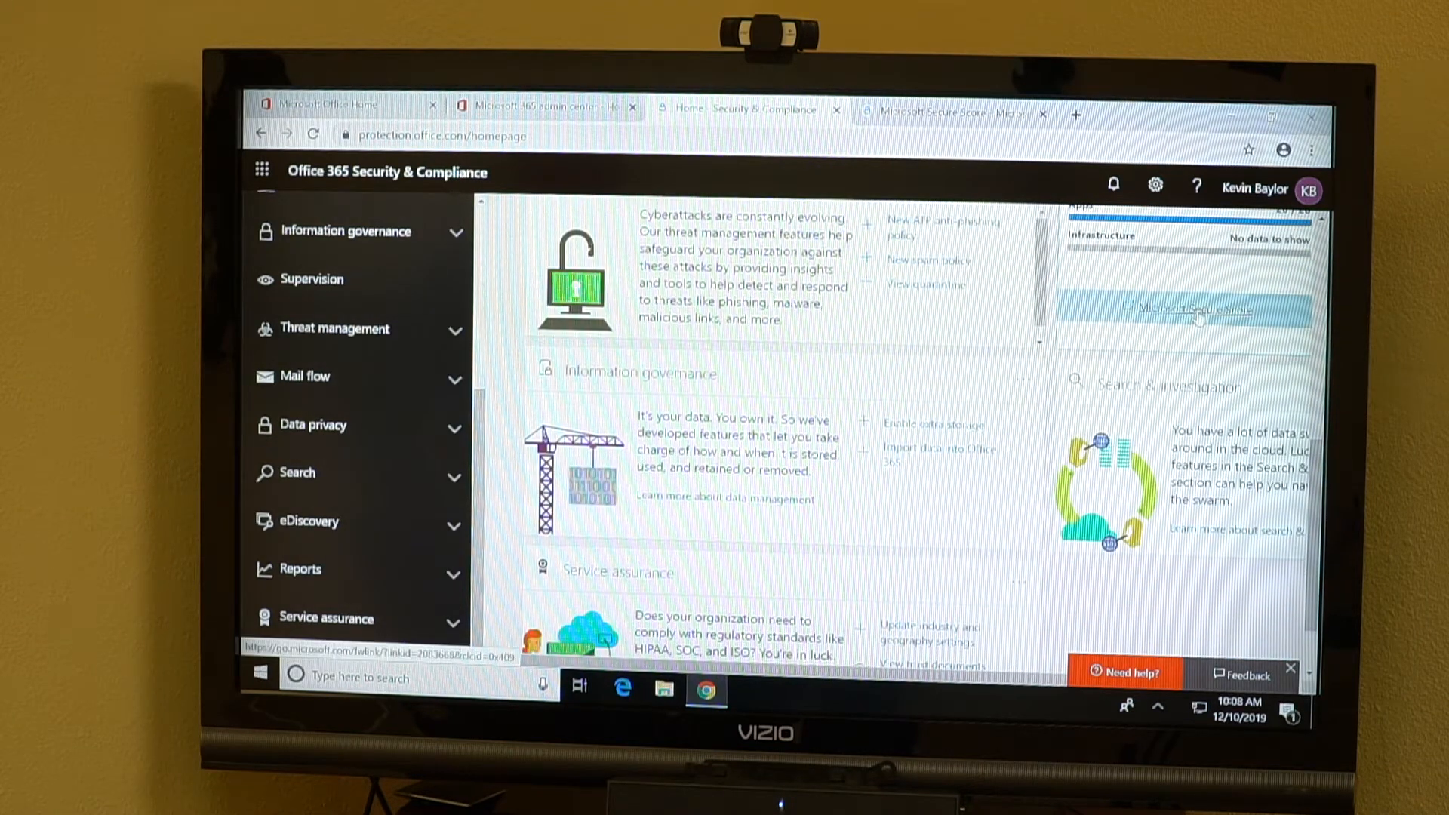
Open Microsoft Secure Score from the Security & Compliance home dashboard card
left_click(1189, 309)
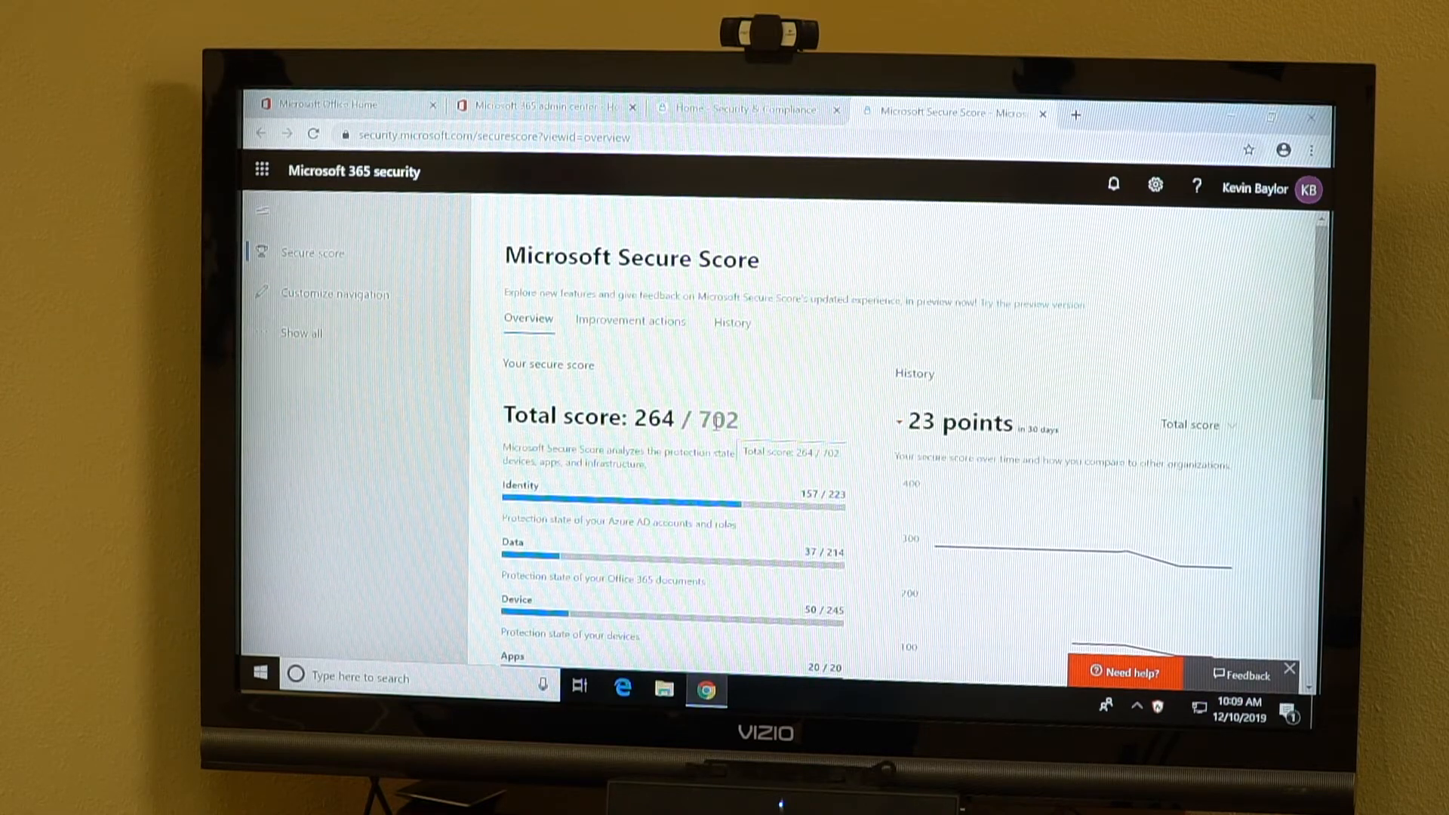
Scroll the Secure Score overview down to the improvement actions list, e.g. Require MFA at 10/30
scroll("down", 3)
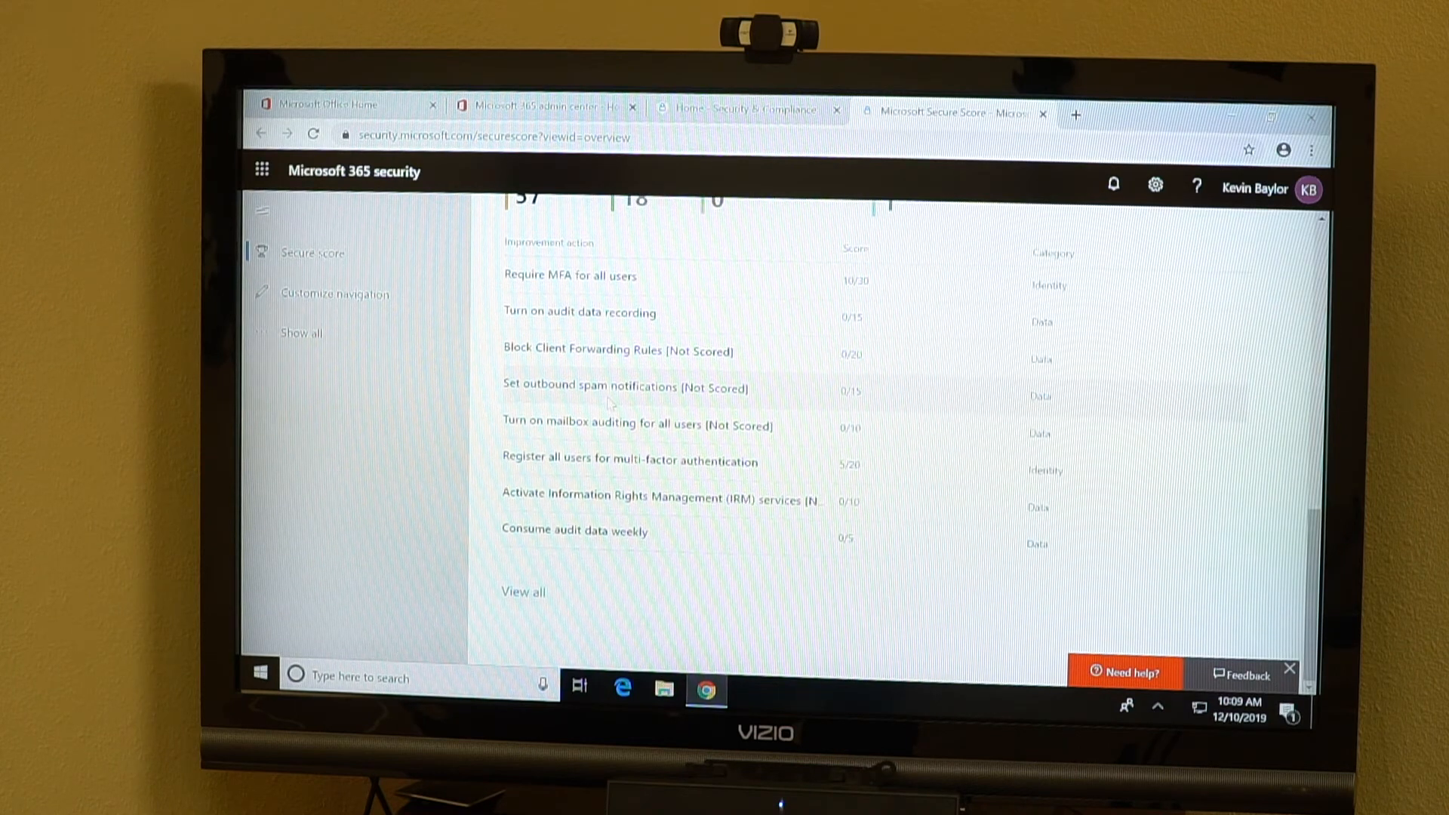